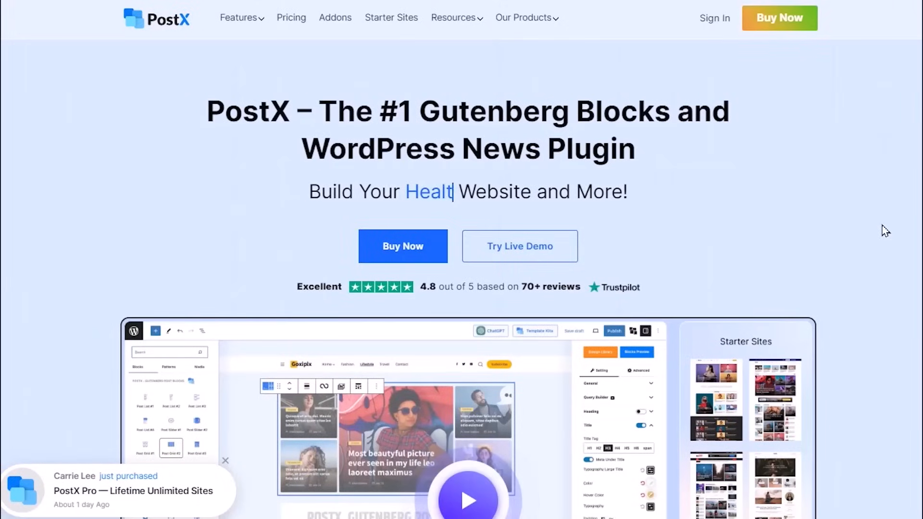
# Scroll to the three-step Starter Sites section and open the fashion starter site preview.
pyautogui.scroll(-3)
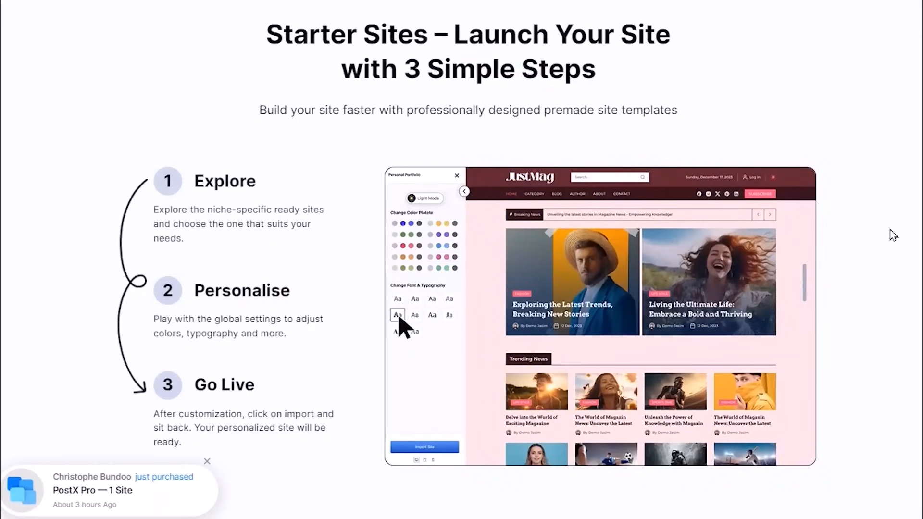
pyautogui.click(425, 447)
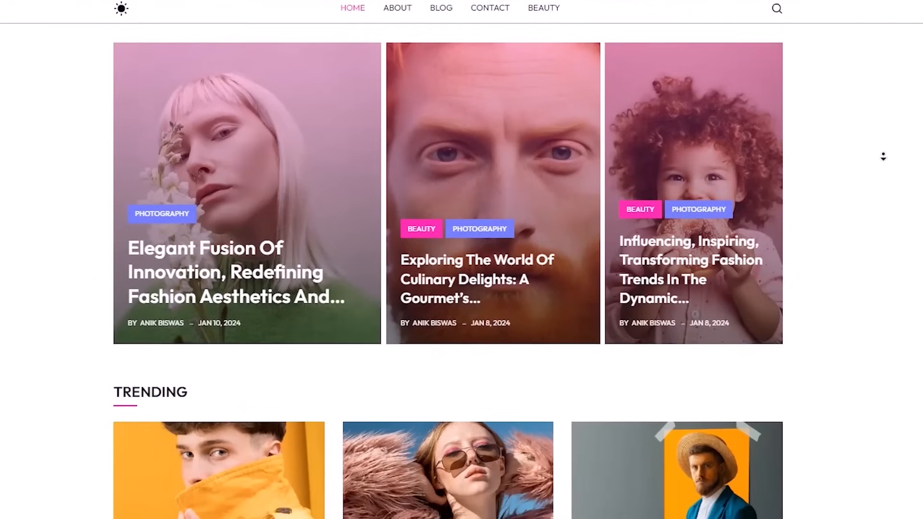
# Scroll the fashion demo past Trending, Entertainment and the banner to Featured Post.
pyautogui.scroll(-3)
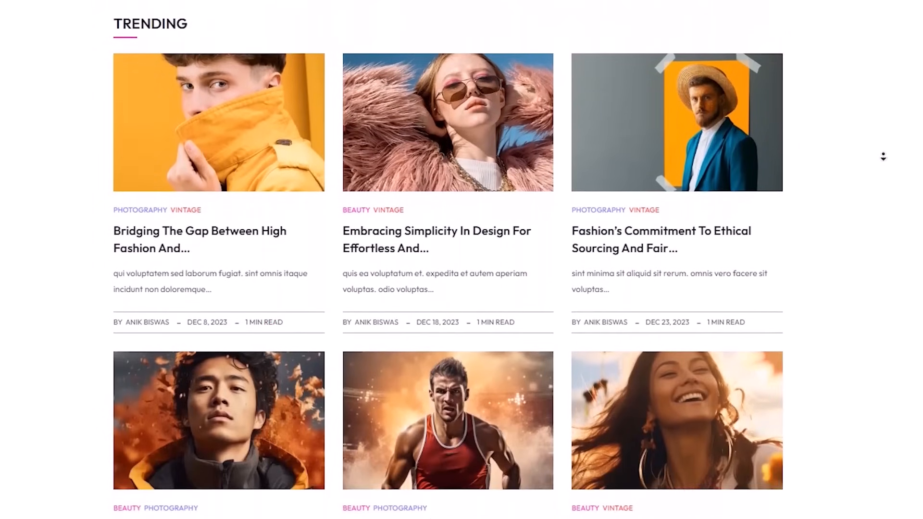
pyautogui.scroll(-3)
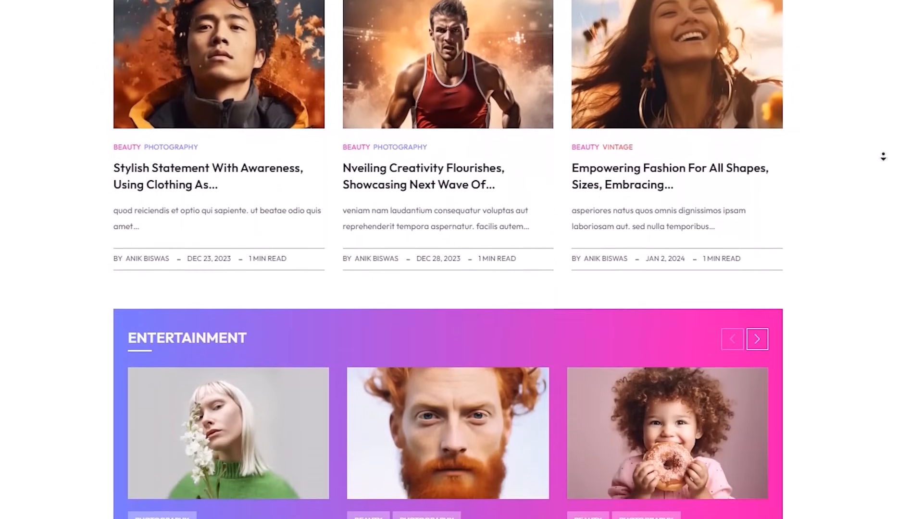
pyautogui.scroll(-3)
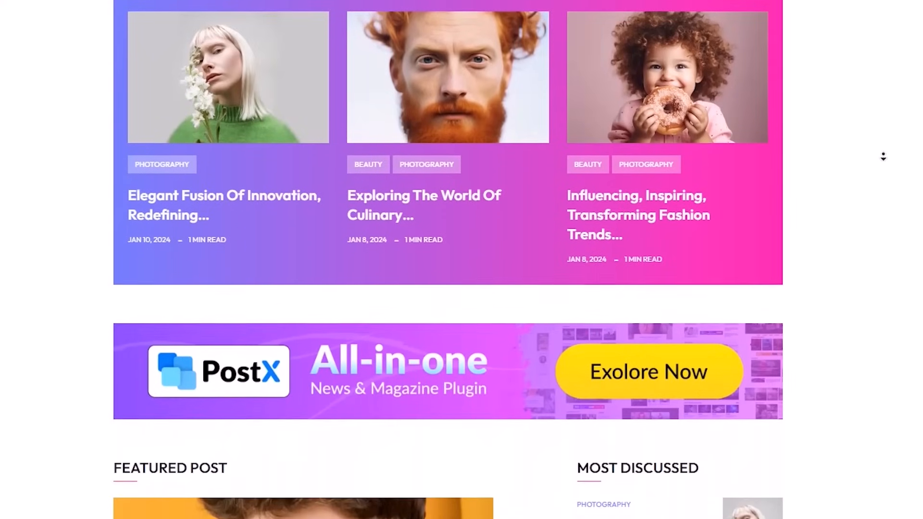
pyautogui.scroll(-3)
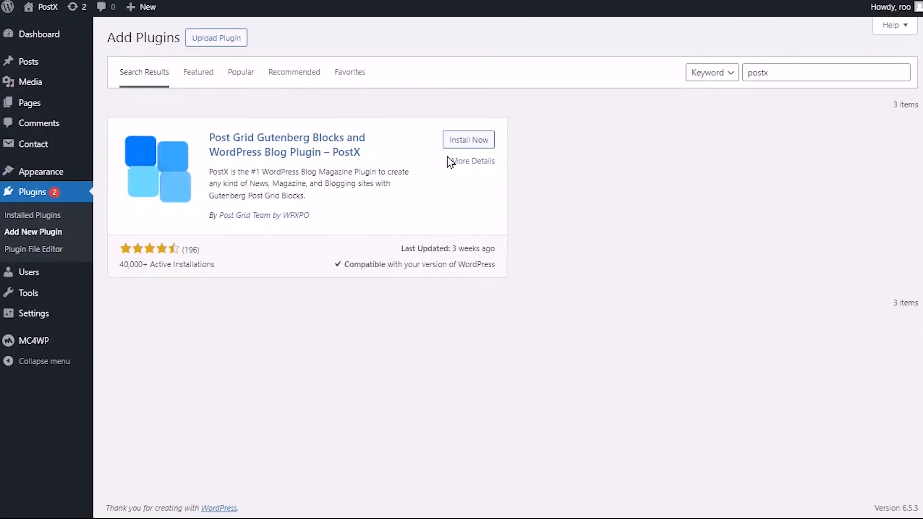
# Install the PostX plugin from the search results and activate it.
pyautogui.click(468, 139)
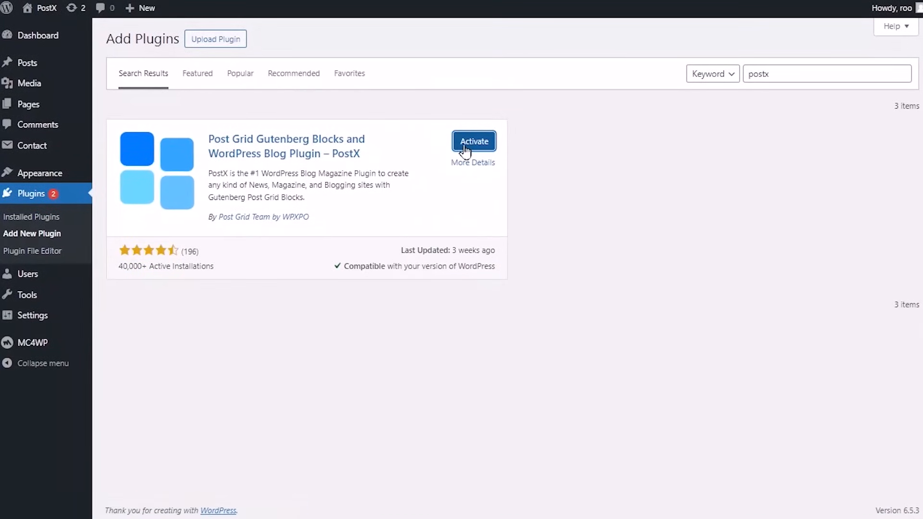
pyautogui.click(473, 142)
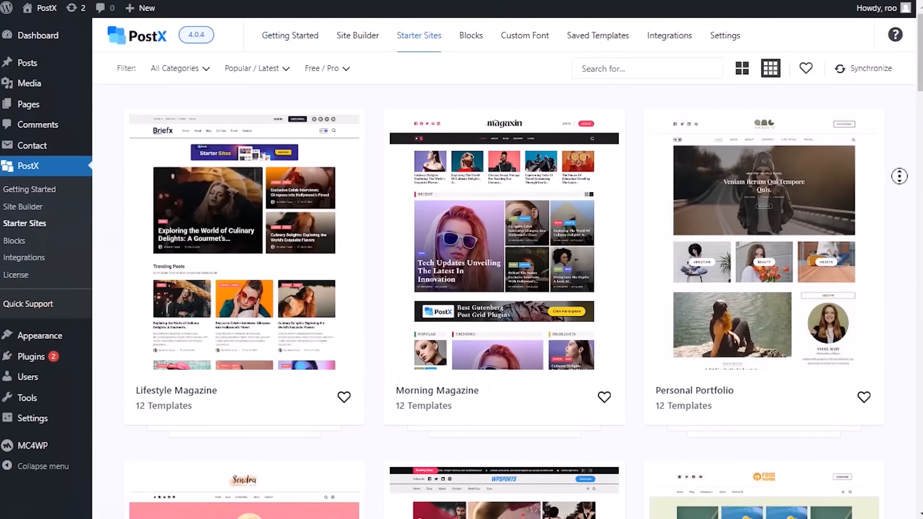
pyautogui.scroll(-3)
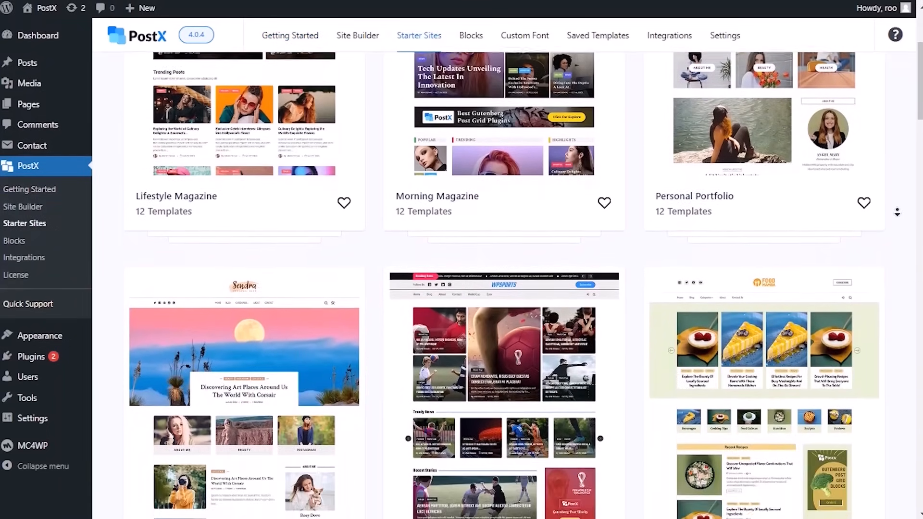
pyautogui.scroll(-3)
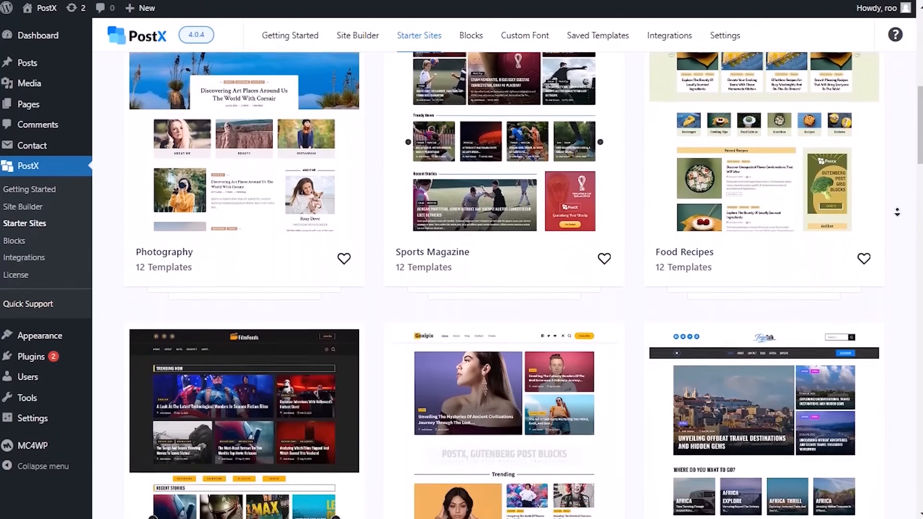
pyautogui.scroll(-3)
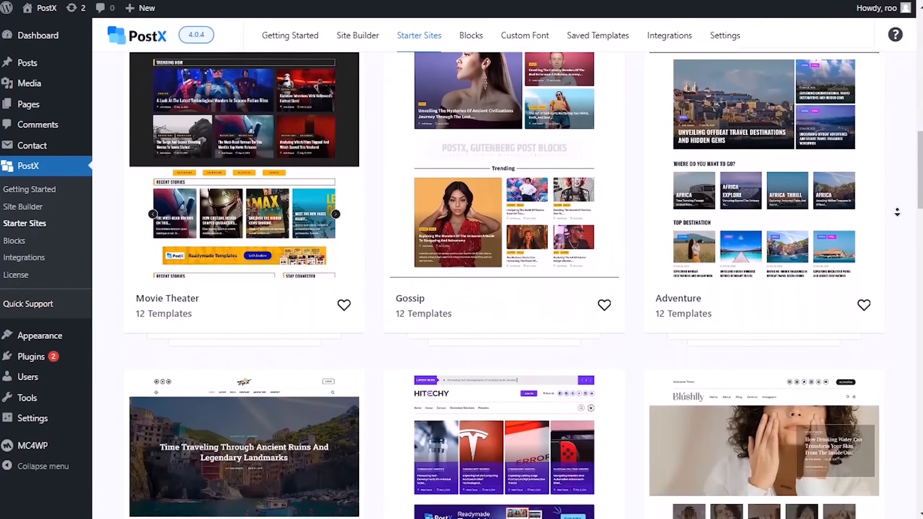
pyautogui.scroll(-3)
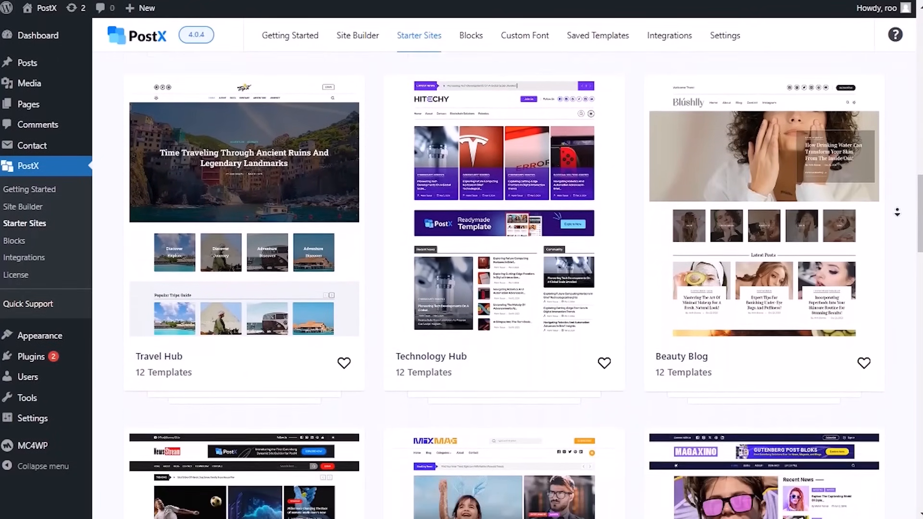
pyautogui.scroll(-3)
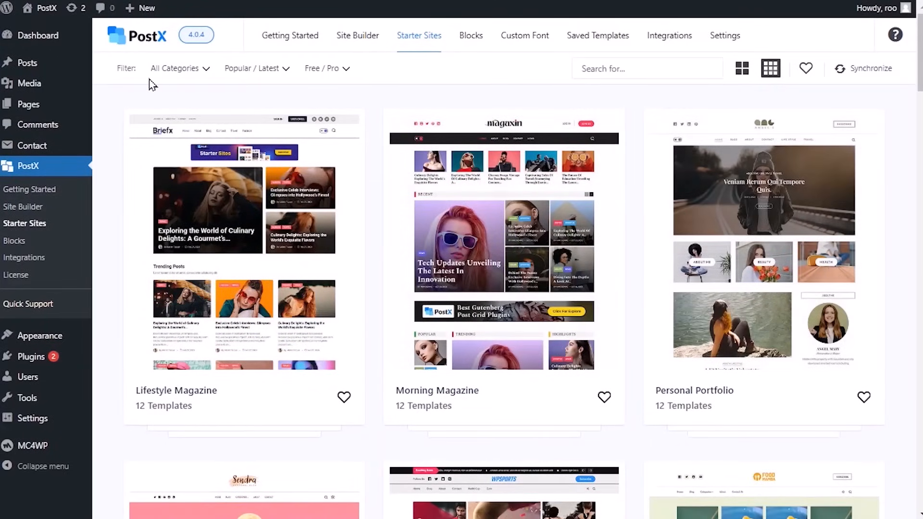
# Filter the starter sites library to the Fashion category.
pyautogui.click(178, 68)
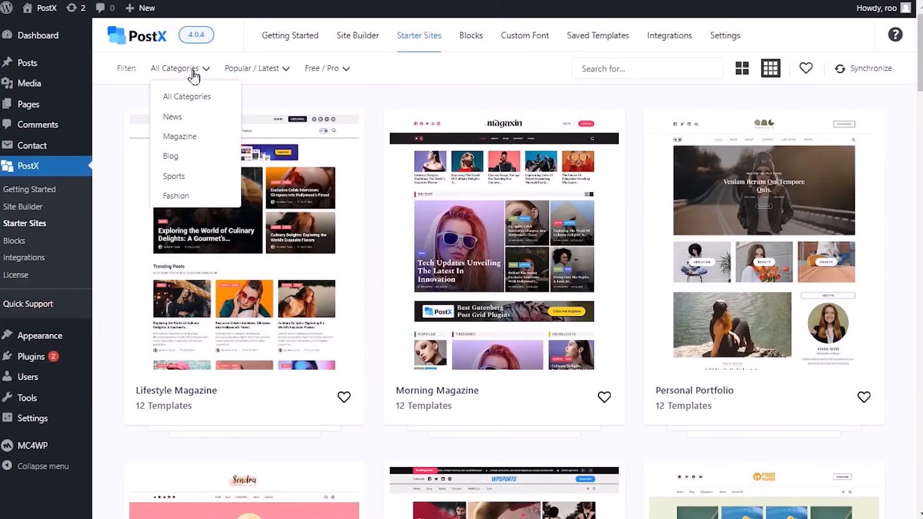
pyautogui.moveTo(173, 117)
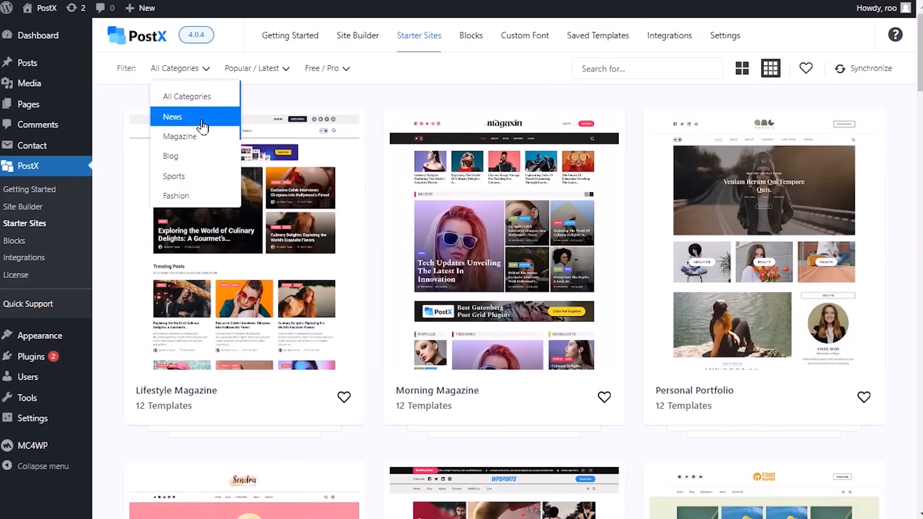
pyautogui.click(175, 196)
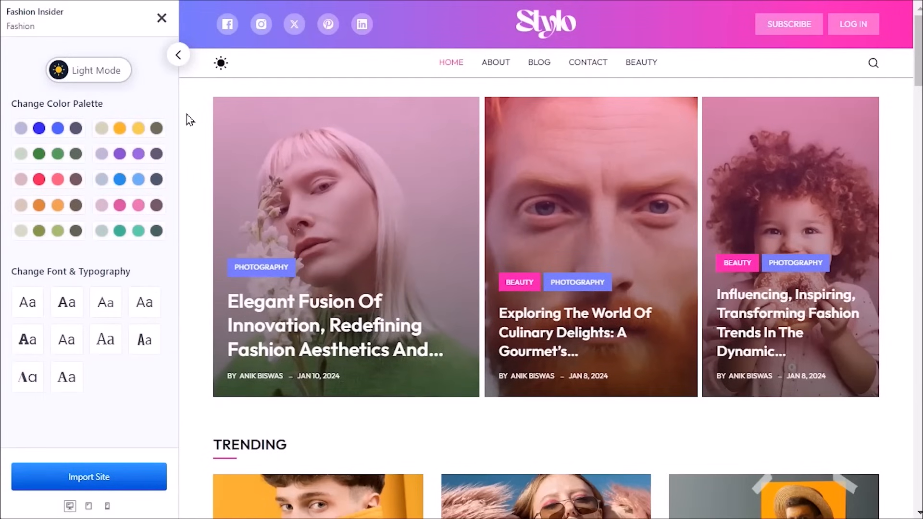
# Give Fashion Insider dark mode, the orange palette and a new font, then open Import Site.
pyautogui.click(117, 70)
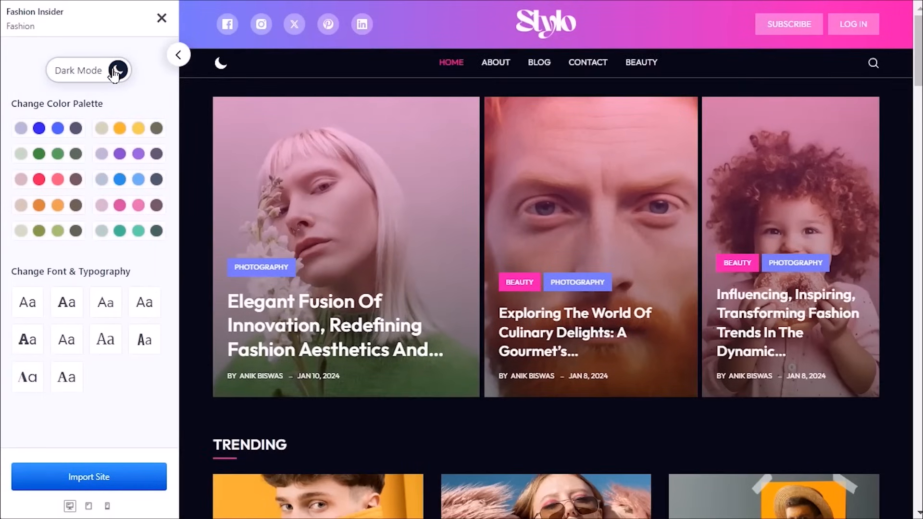
pyautogui.click(48, 128)
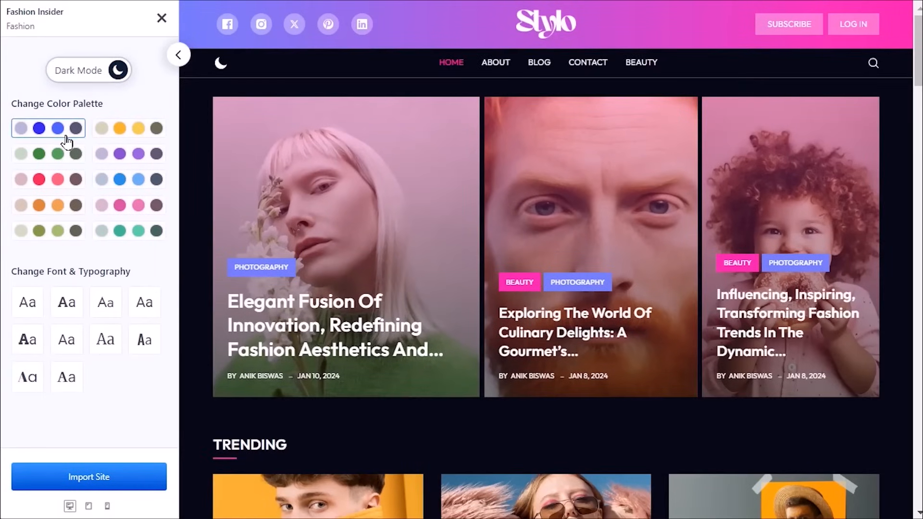
pyautogui.click(121, 154)
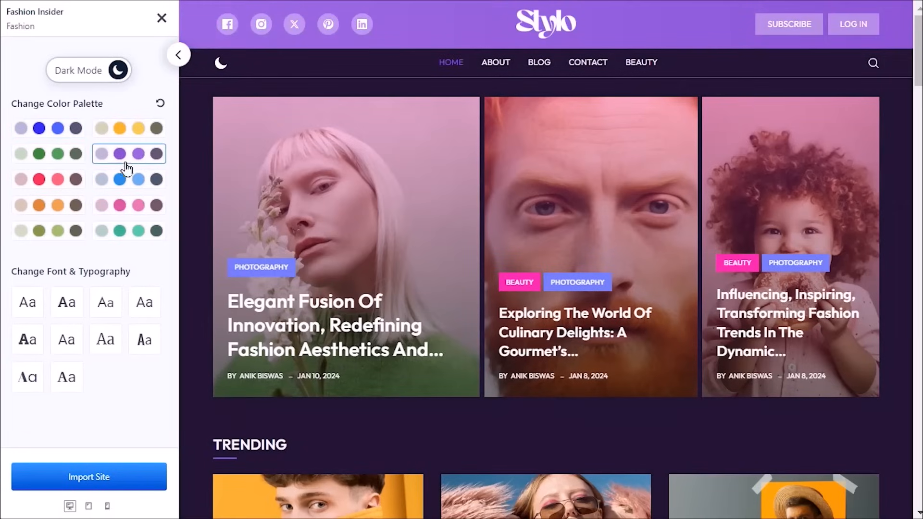
pyautogui.click(39, 205)
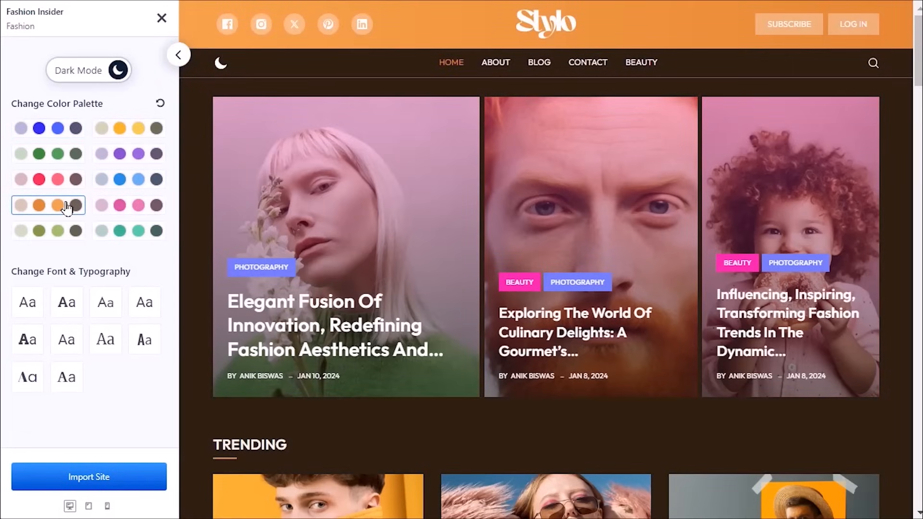
pyautogui.click(66, 302)
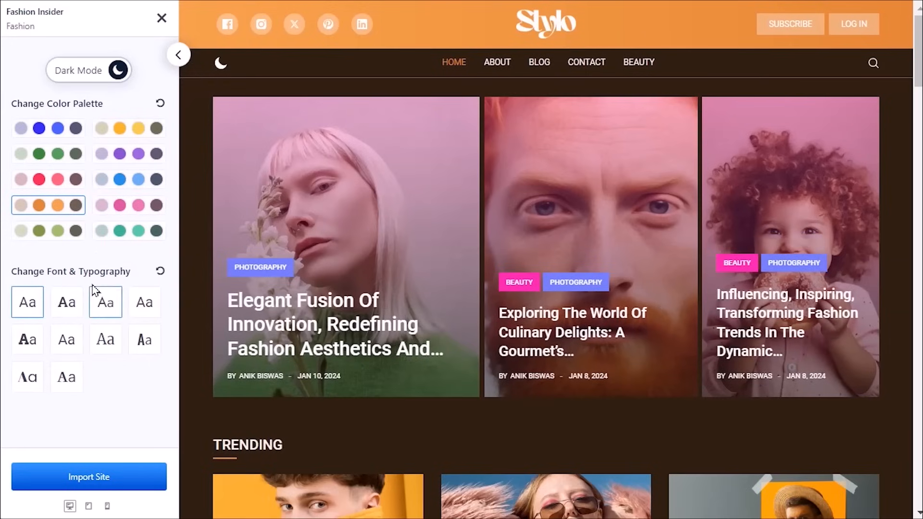
pyautogui.click(88, 477)
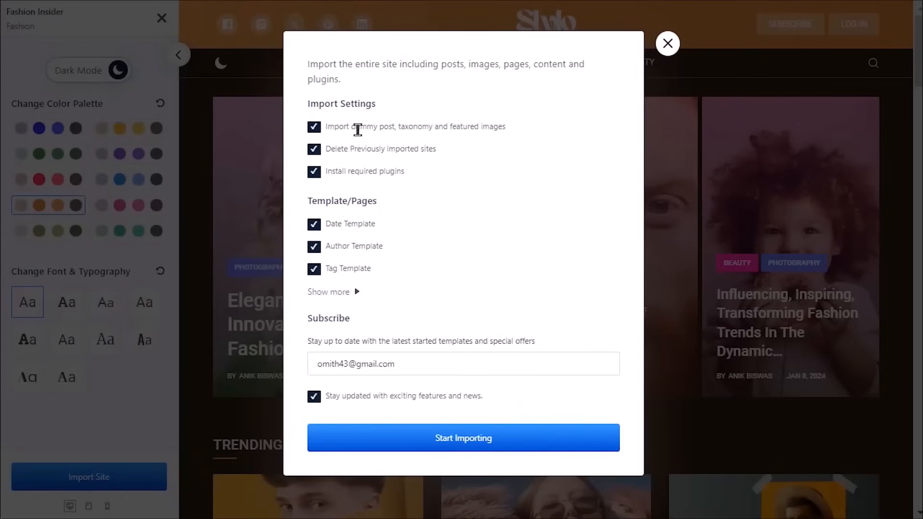
# Keep dummy posts and all templates and pages ticked, and start importing Fashion Insider.
pyautogui.click(314, 126)
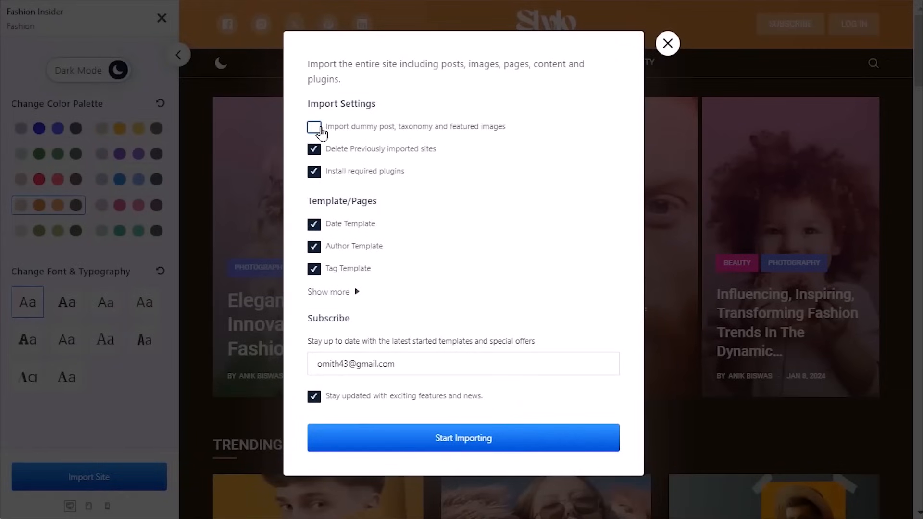
pyautogui.click(314, 126)
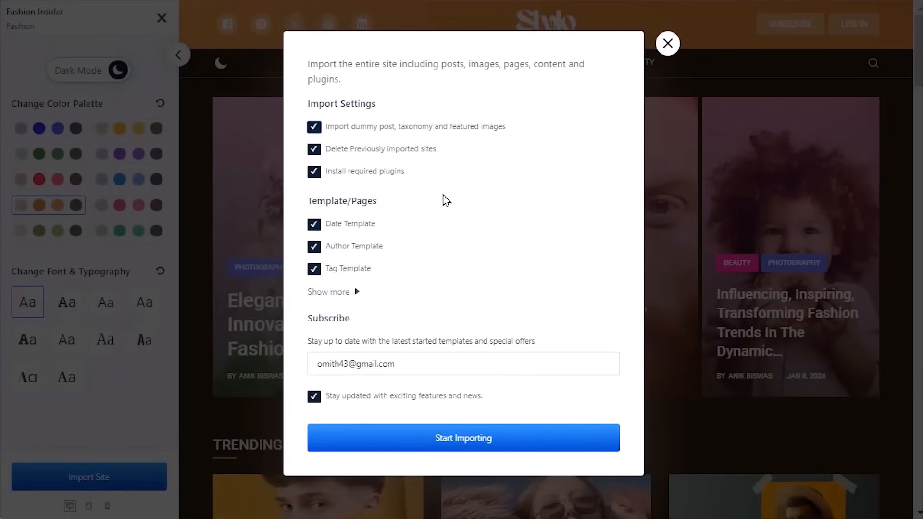
pyautogui.moveTo(378, 288)
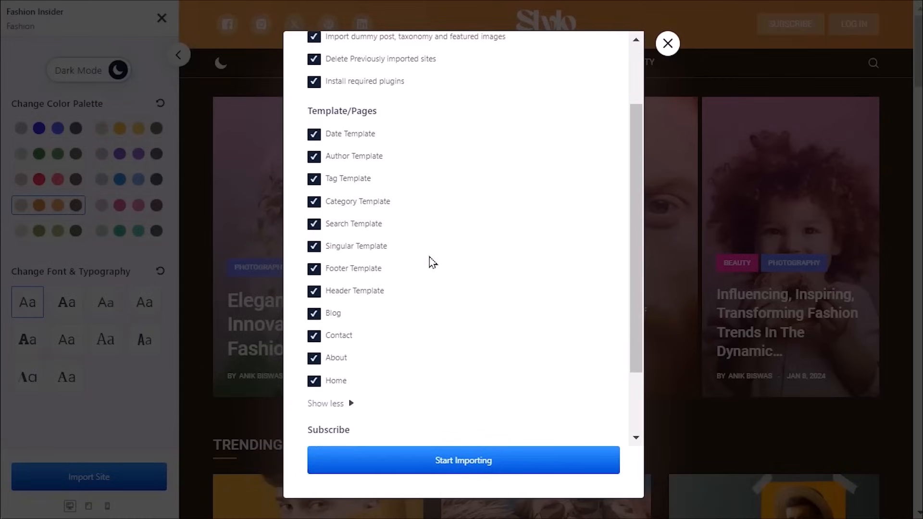
pyautogui.click(313, 246)
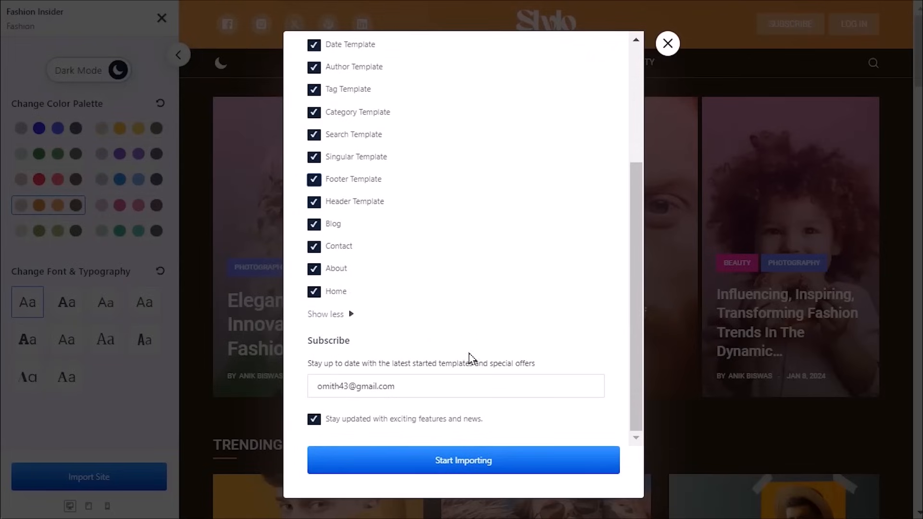
pyautogui.click(456, 386)
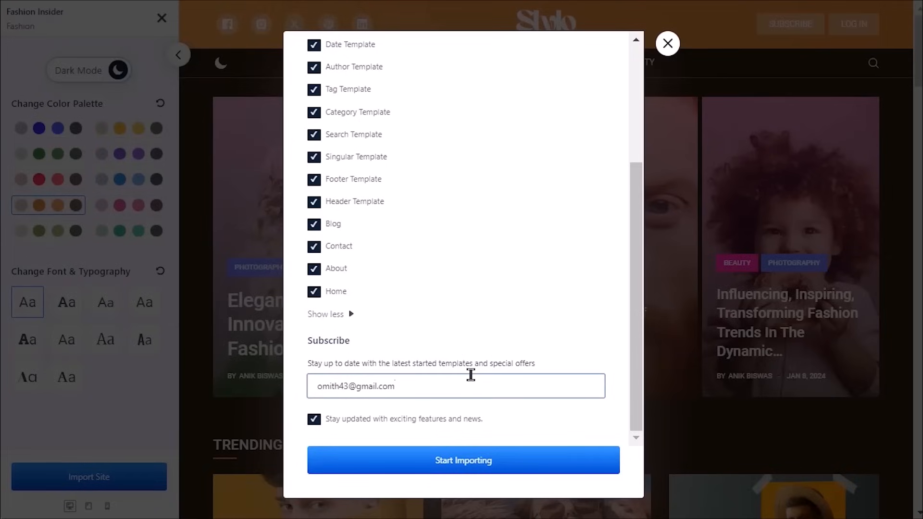
pyautogui.click(463, 460)
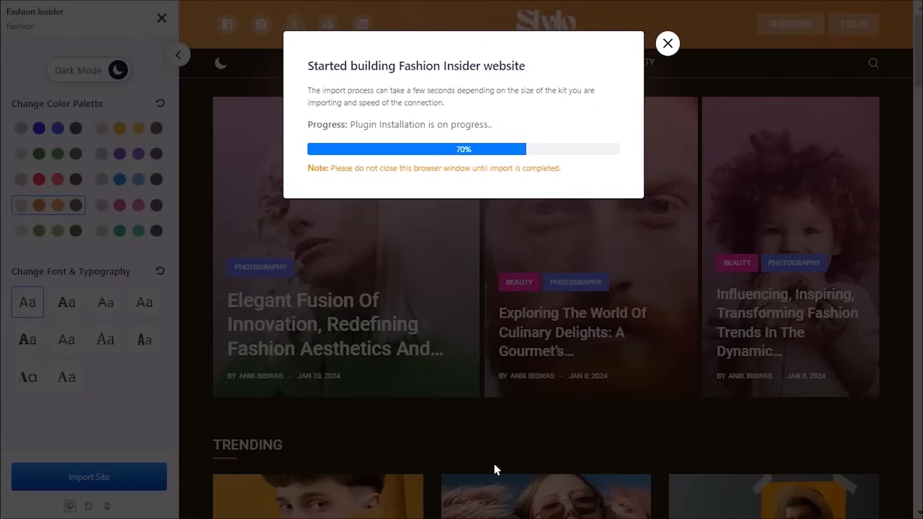
pyautogui.moveTo(498, 470)
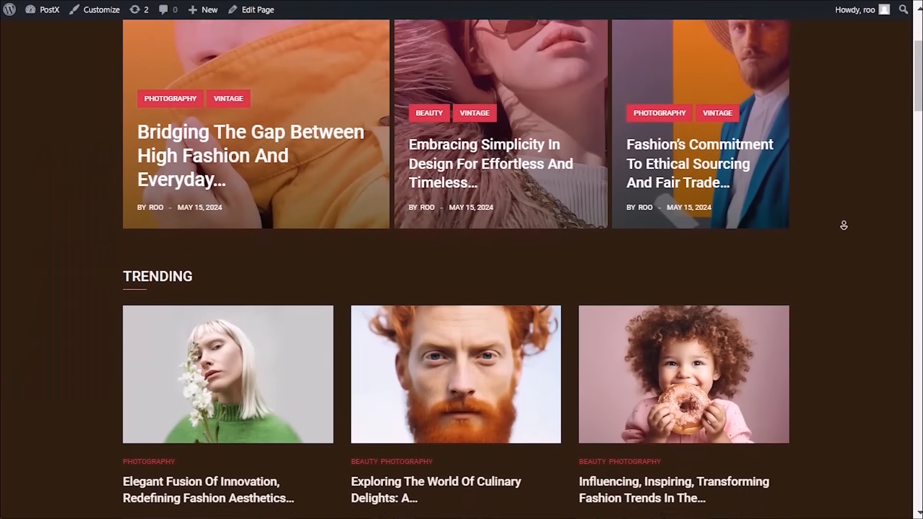
# Scroll the imported home page and open 'Exploring The World Of Culinary Delights'.
pyautogui.scroll(-3)
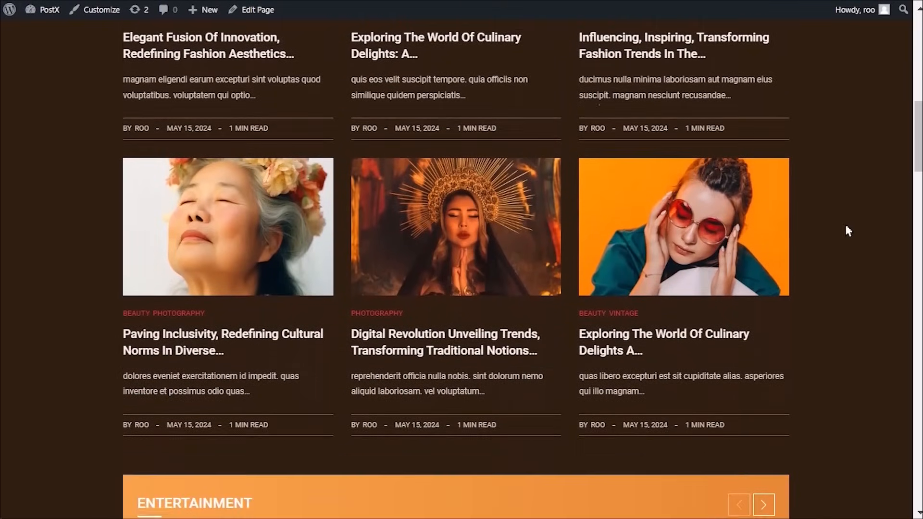
pyautogui.click(664, 341)
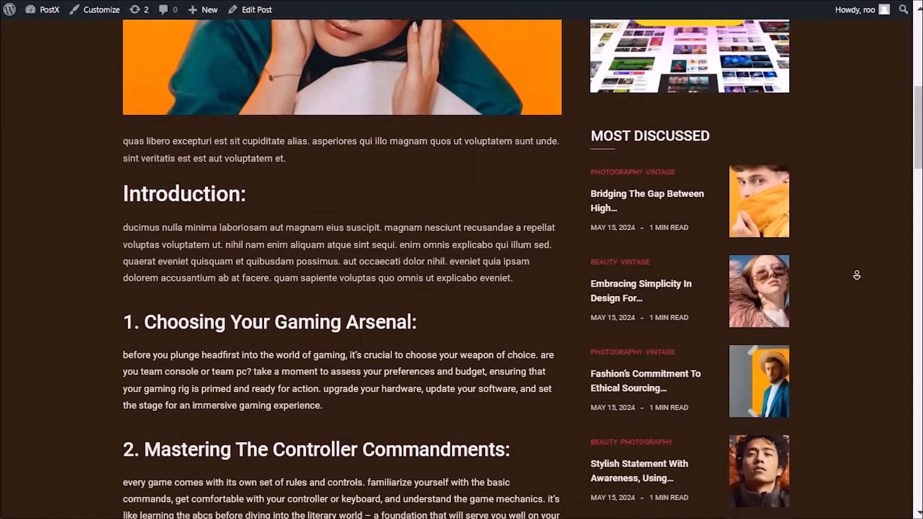
pyautogui.scroll(-3)
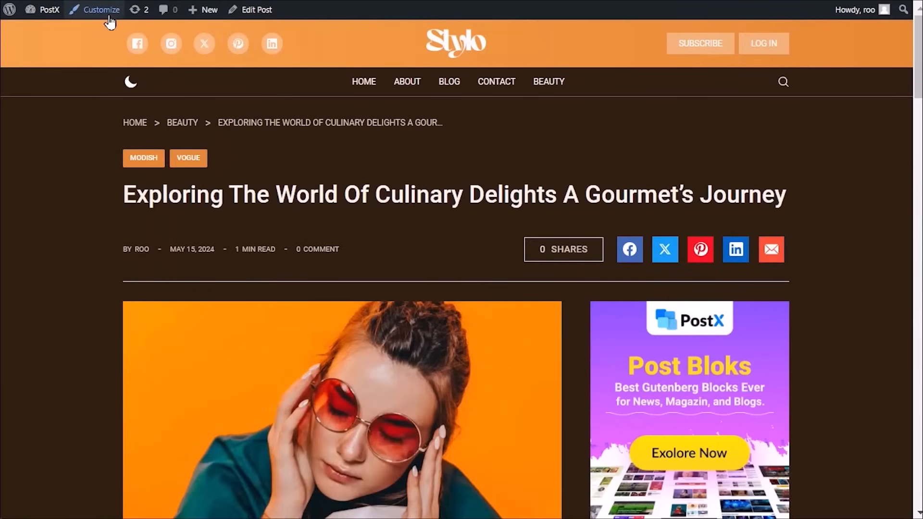
# Open Customize from the admin bar and scroll the settings panel.
pyautogui.click(101, 10)
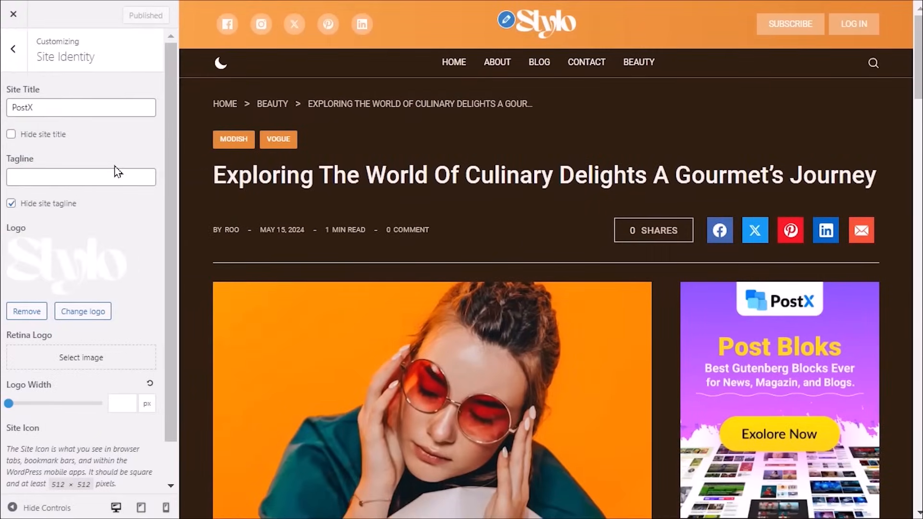
pyautogui.scroll(-3)
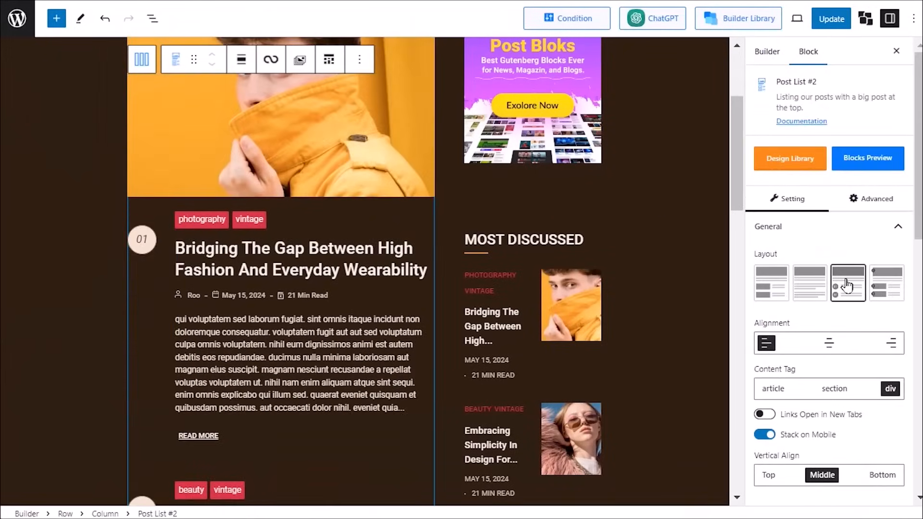
# Change the post list layout, then open the Blog page via Builder Library's Site Builder pages.
pyautogui.click(886, 283)
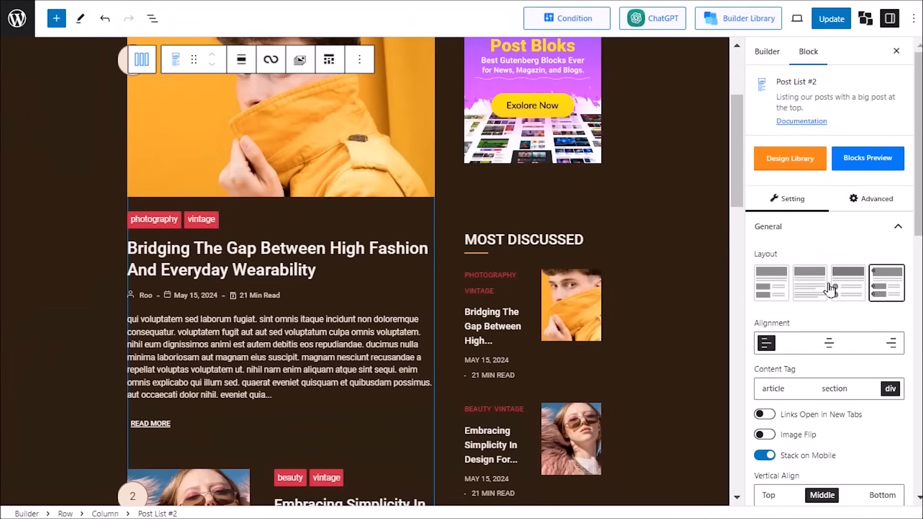
pyautogui.click(771, 283)
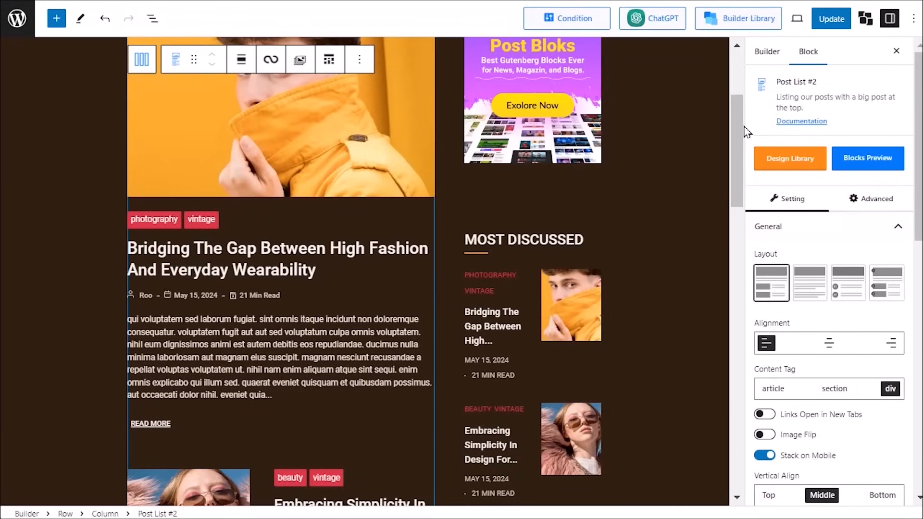
pyautogui.click(739, 19)
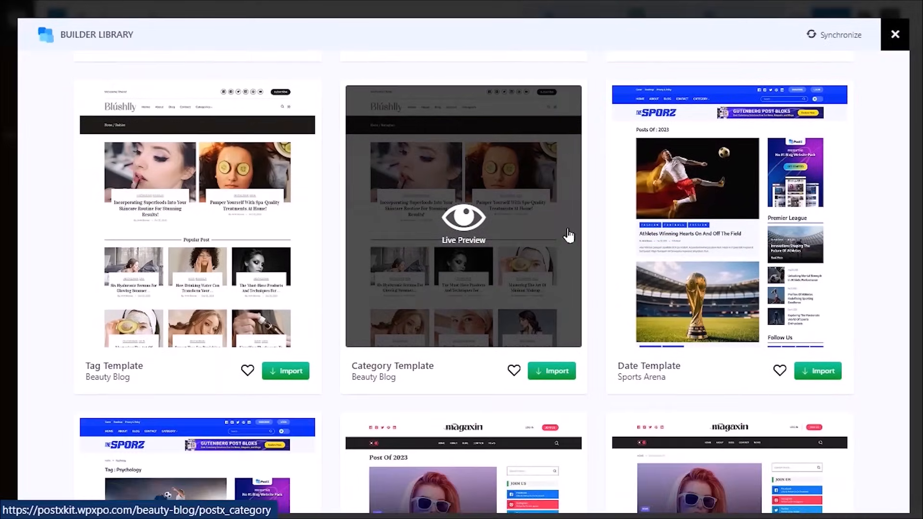
pyautogui.click(551, 370)
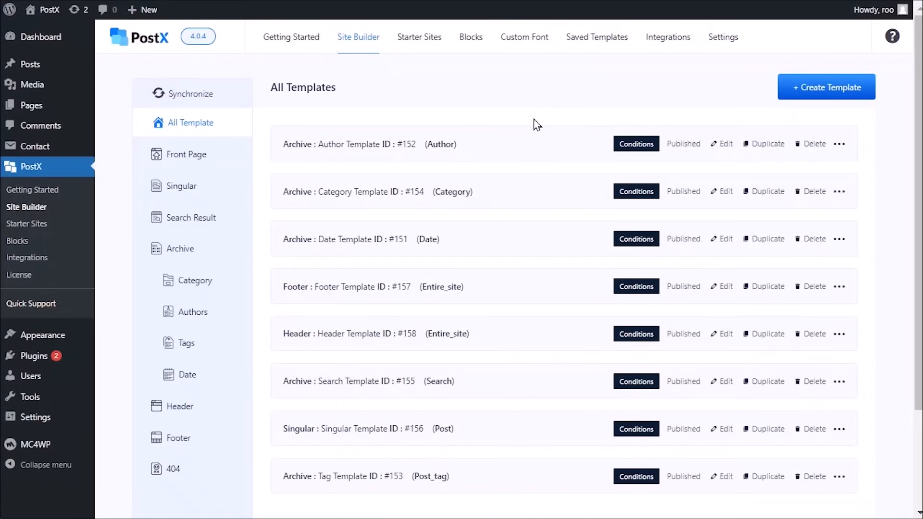
pyautogui.click(30, 105)
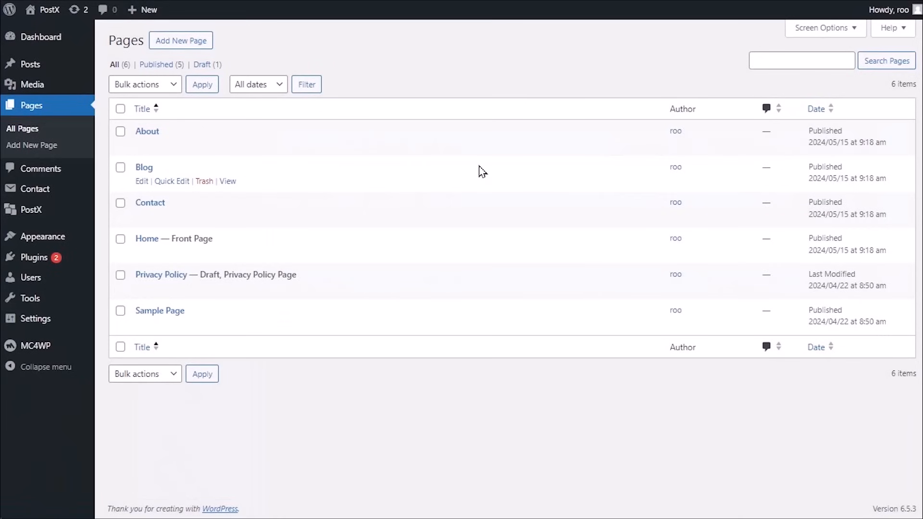
pyautogui.moveTo(202, 171)
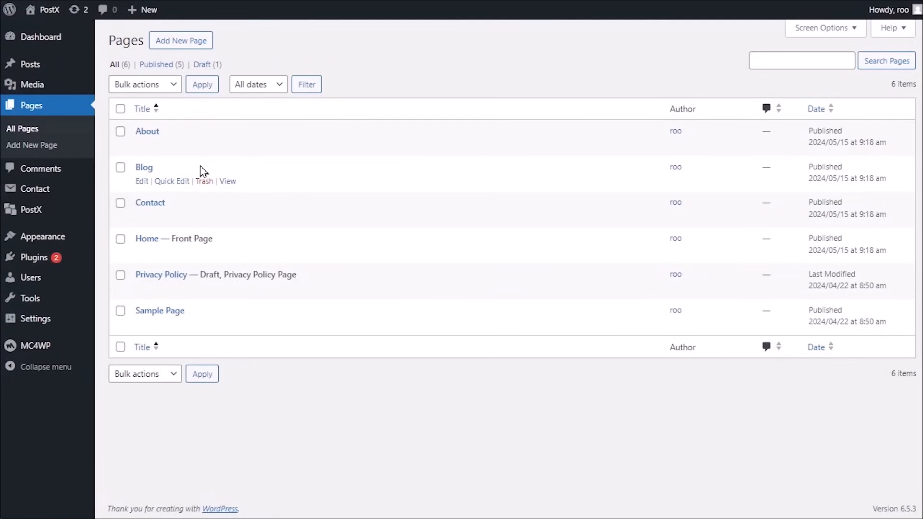
pyautogui.click(142, 181)
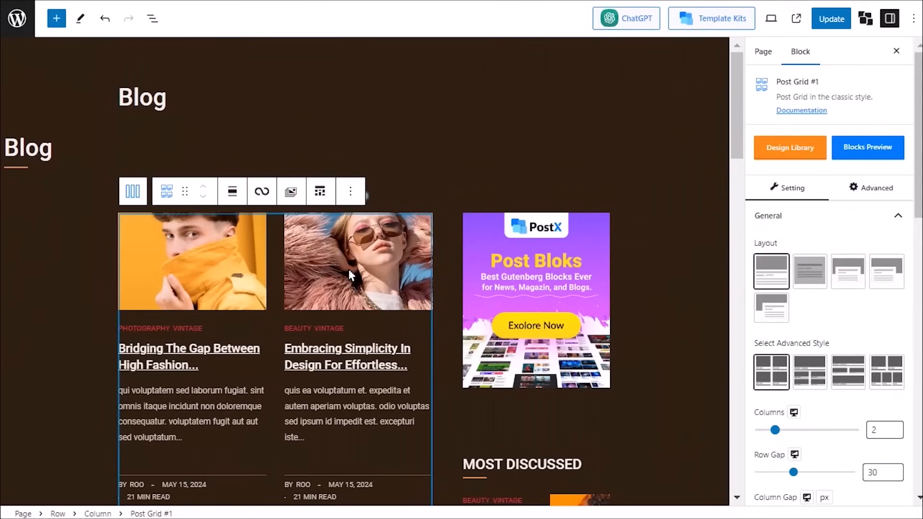
# Preview two alternate Post Grid #1 layouts, then revert to the original and open PostX Settings.
pyautogui.click(848, 271)
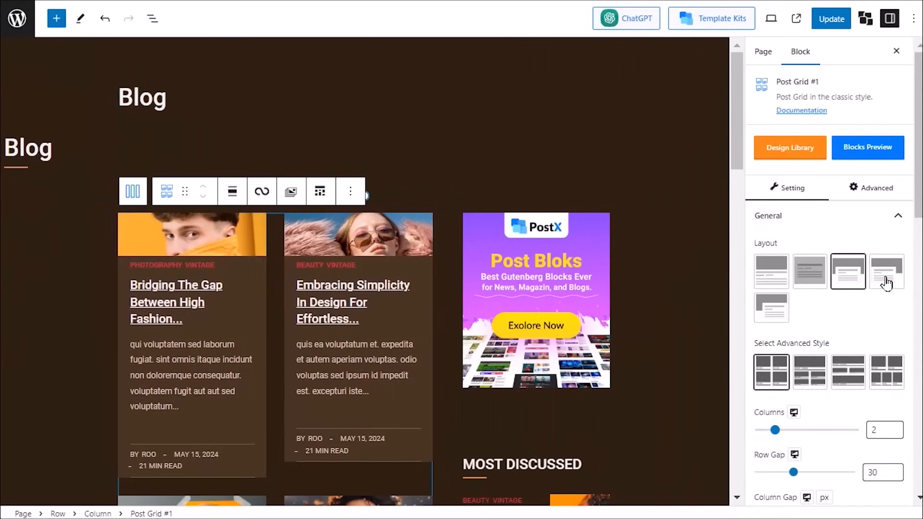
pyautogui.click(771, 308)
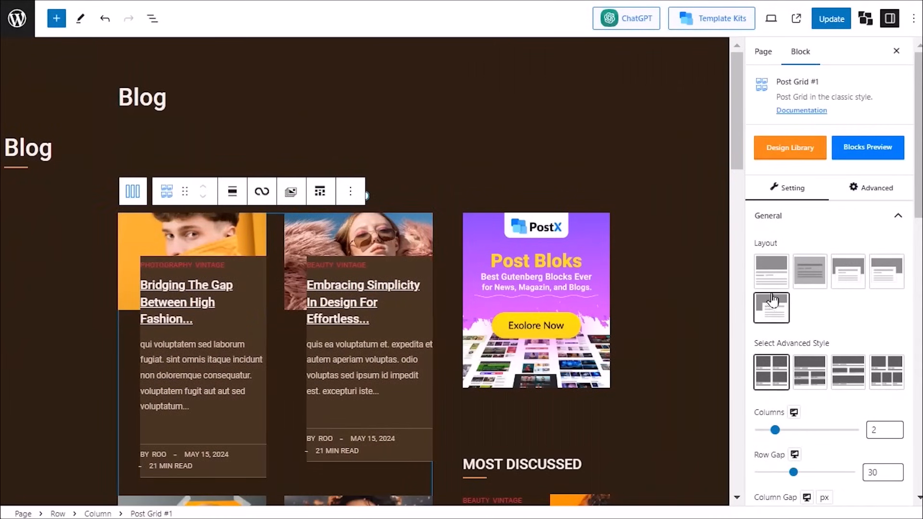
pyautogui.click(913, 18)
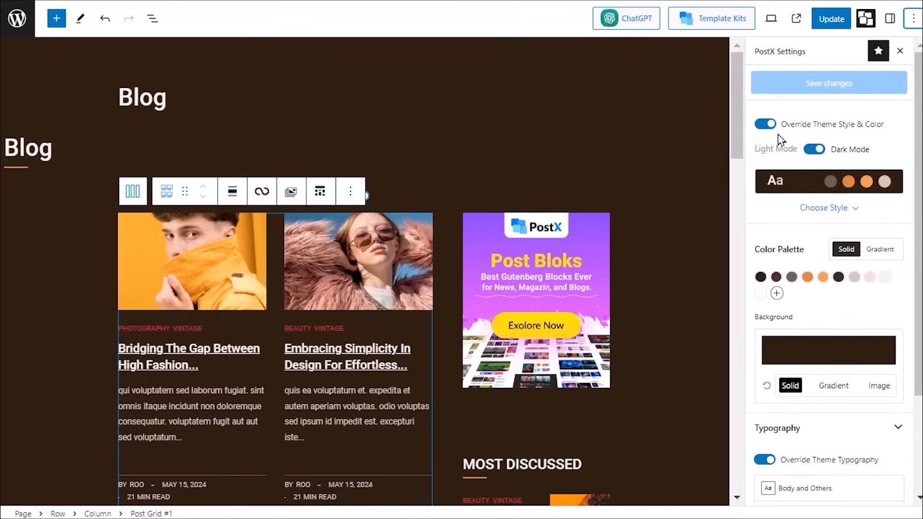
pyautogui.click(814, 150)
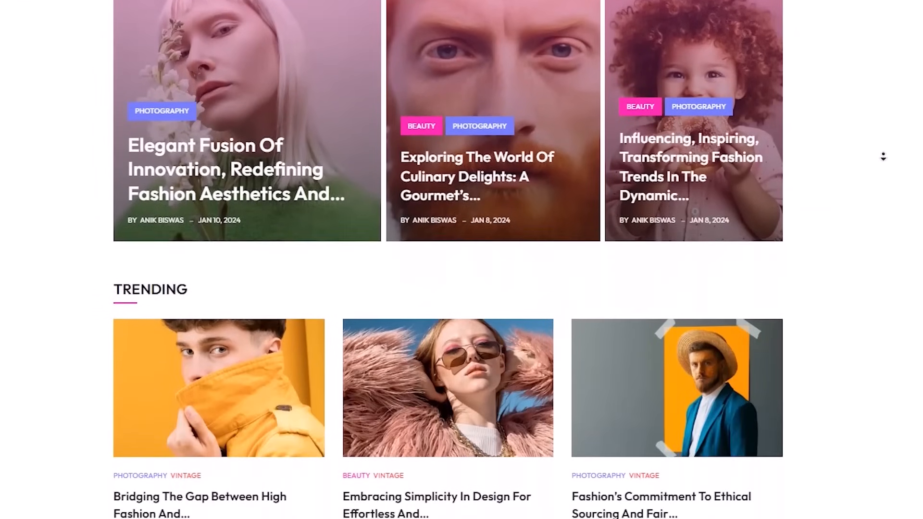
# Scroll the light fashion demo past Trending and Entertainment to Featured Post and Most Discussed.
pyautogui.scroll(-3)
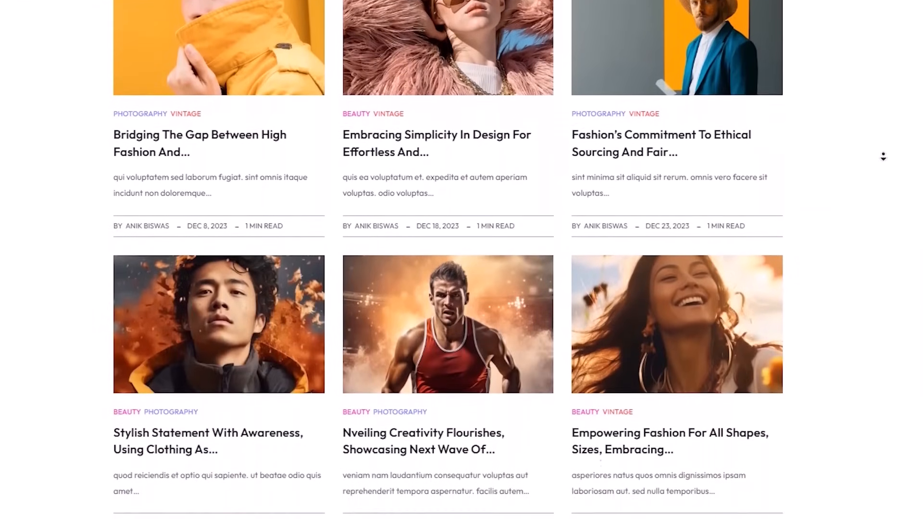
pyautogui.scroll(-3)
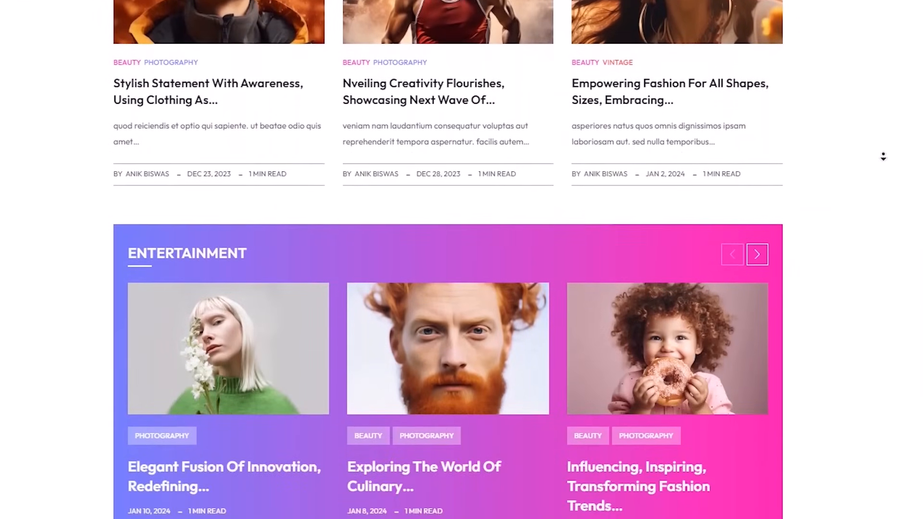
pyautogui.scroll(-3)
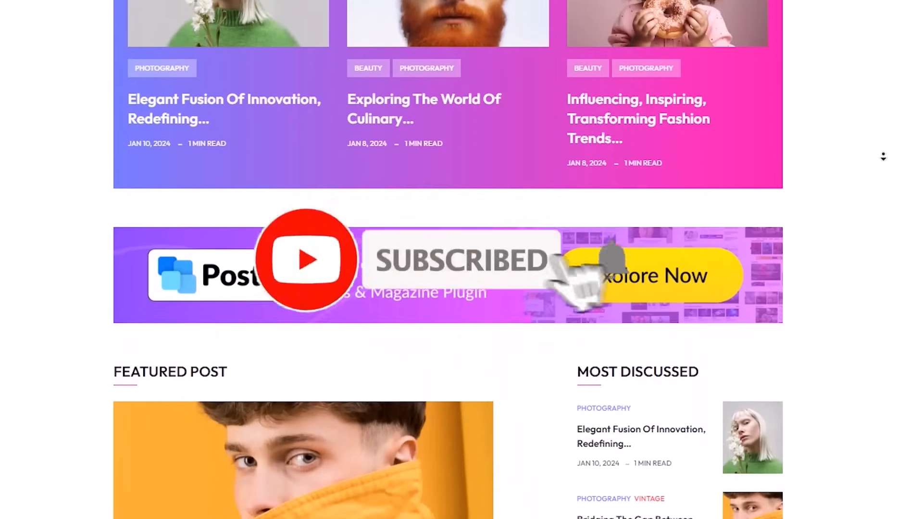
pyautogui.scroll(-3)
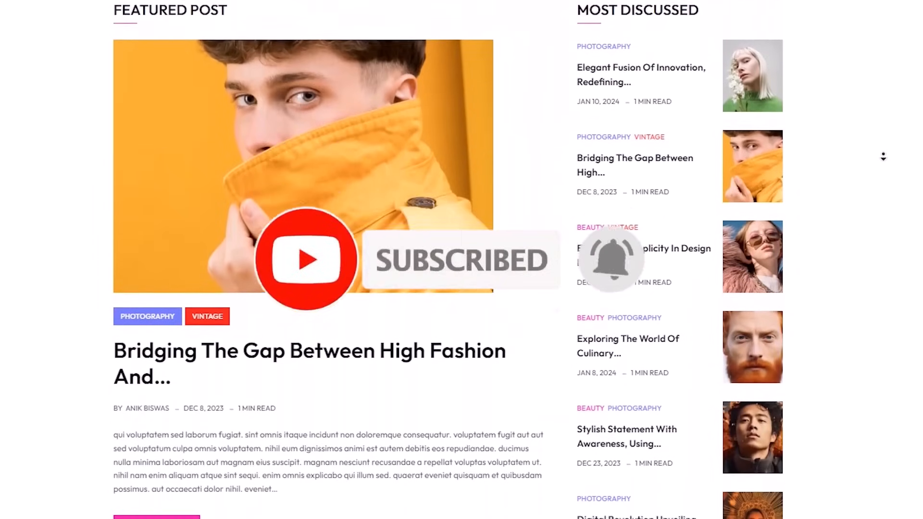